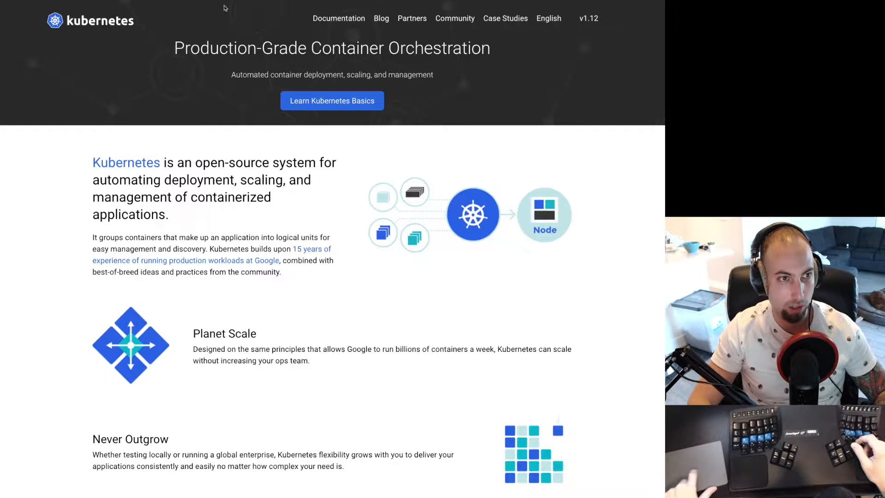
Step: Go from the docs home through Application Developer to the Install Minikube page
left_click(337, 18)
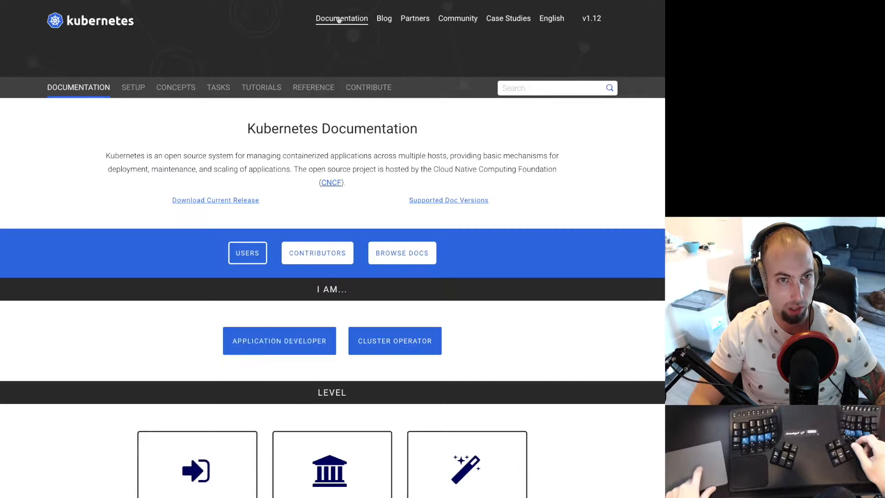
left_click(279, 340)
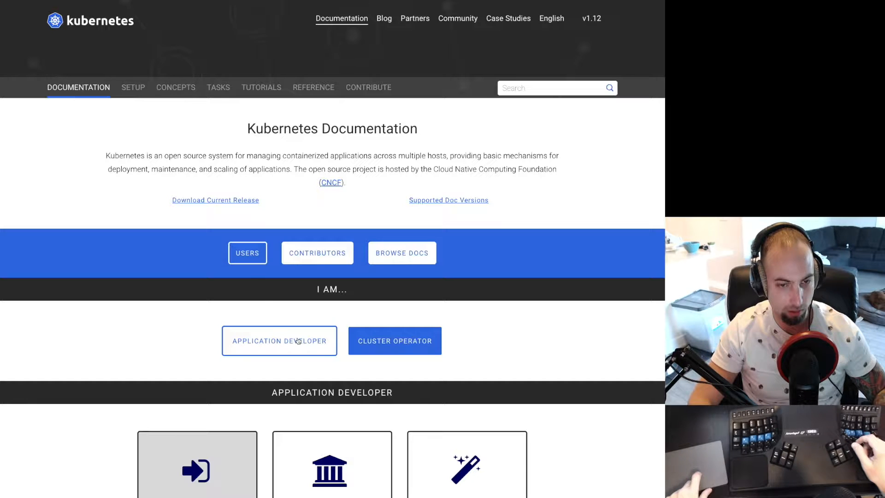
scroll("down", 3)
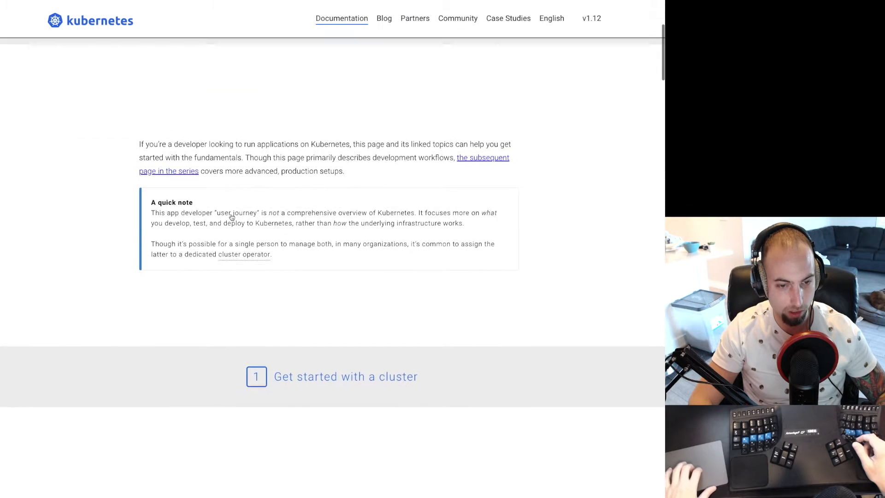
scroll("down", 3)
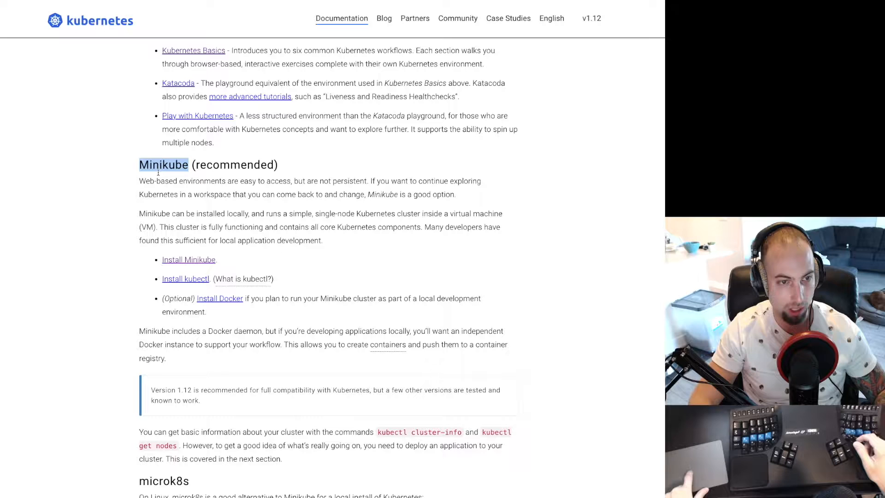
left_click(189, 259)
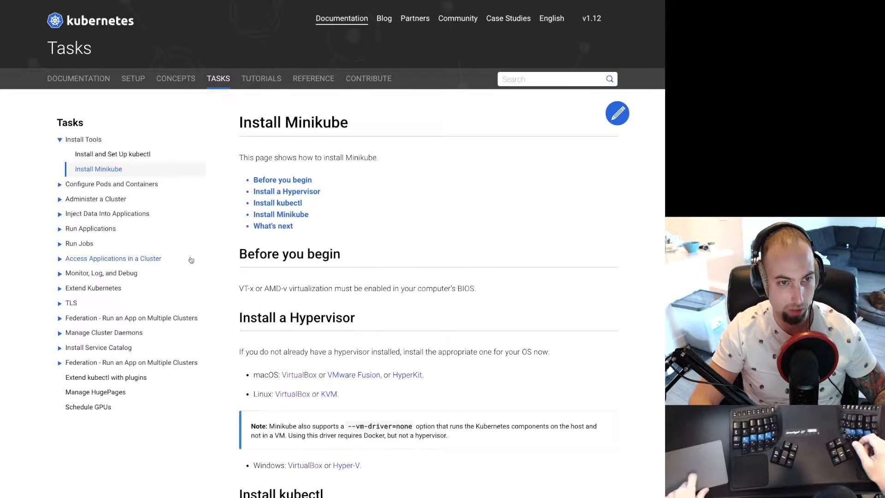
scroll("down", 3)
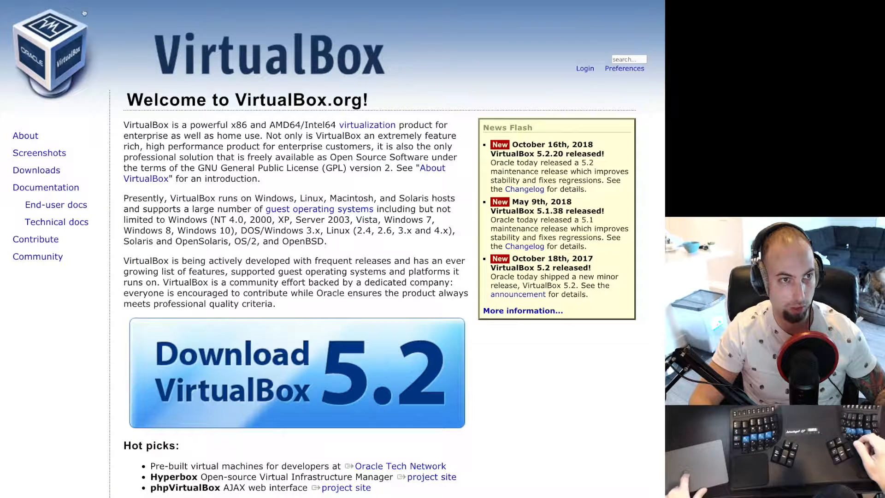
Step: Download VirtualBox 5.2.20 for OS X hosts and open the installer disk image
left_click(36, 170)
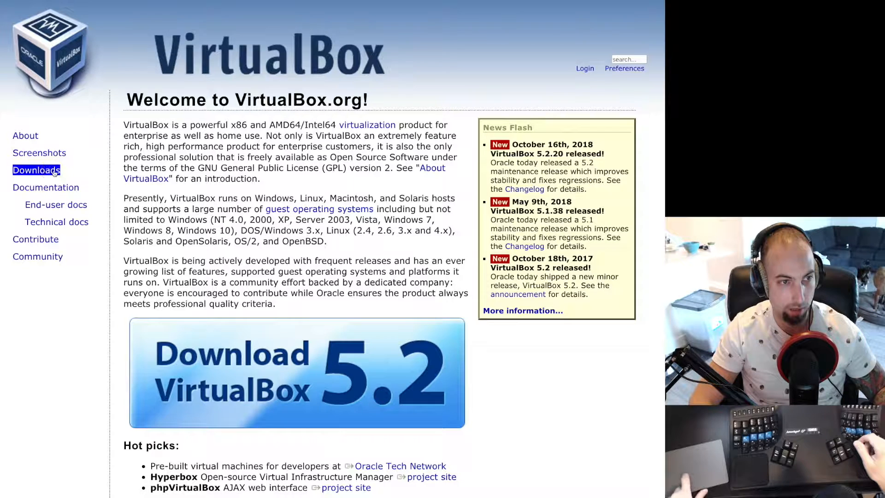
left_click(35, 170)
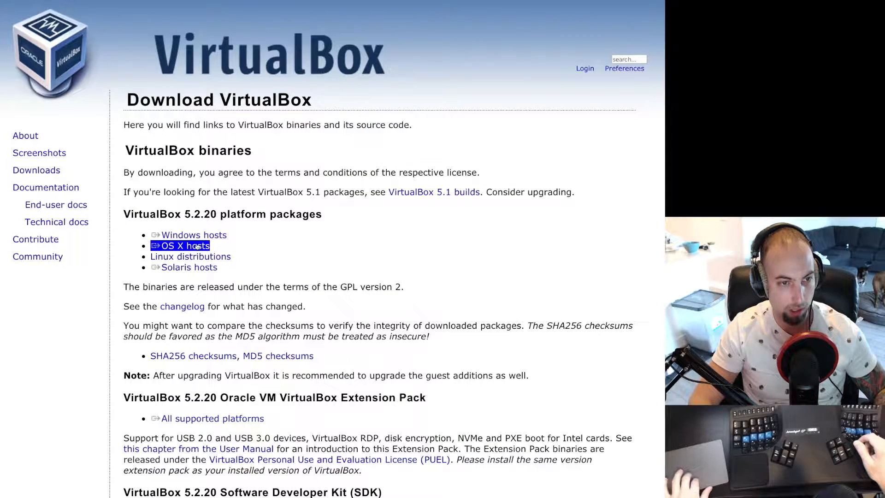
left_click(180, 246)
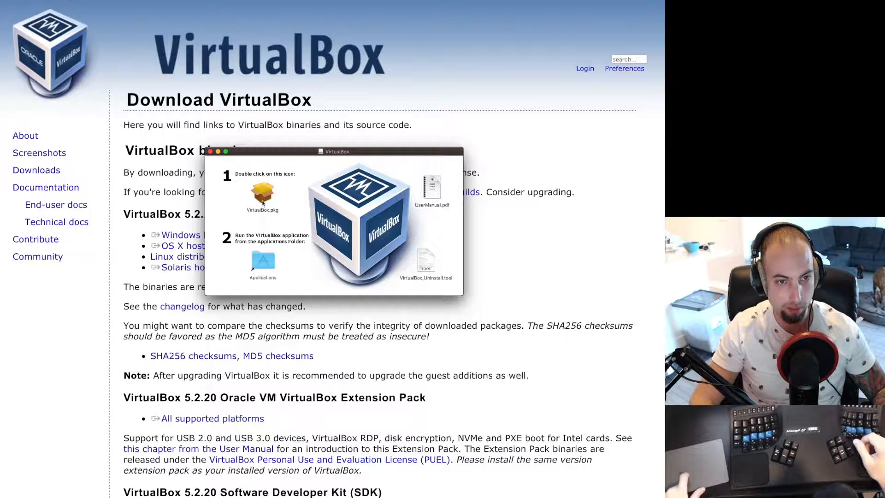
Step: Install VirtualBox from VirtualBox.pkg, close the installer, and launch VirtualBox Manager
left_click(263, 194)
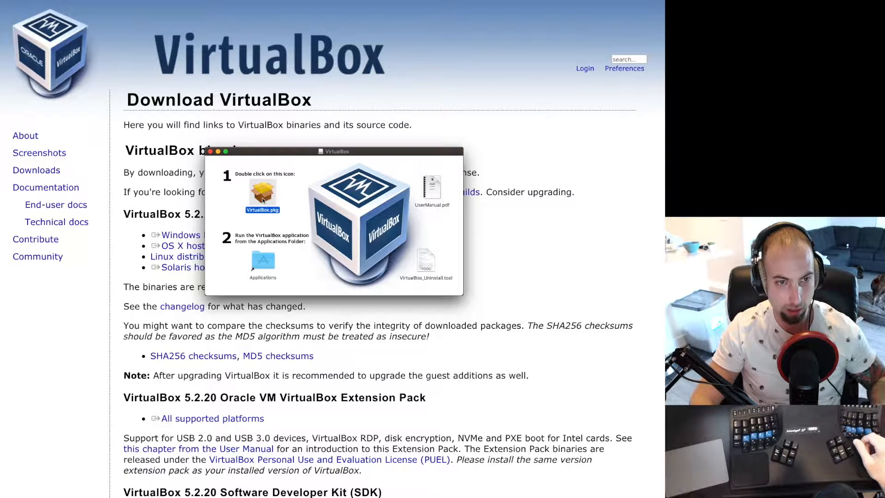
double_click(262, 194)
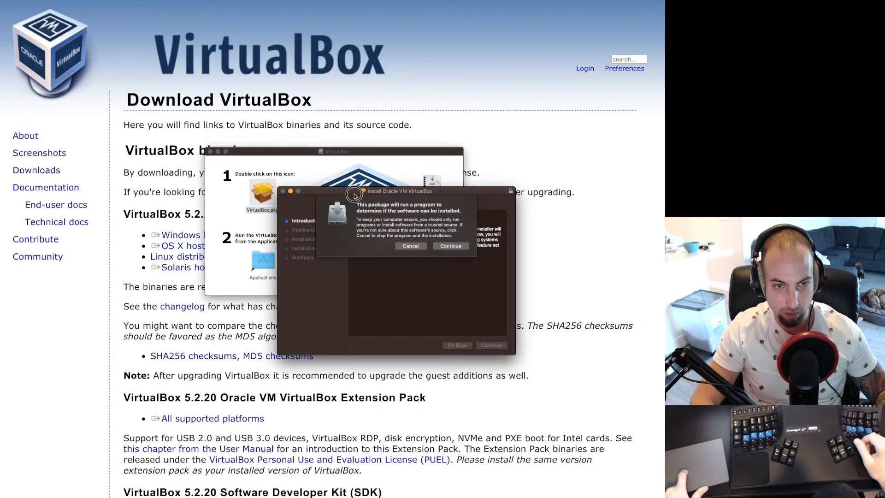
left_click(450, 246)
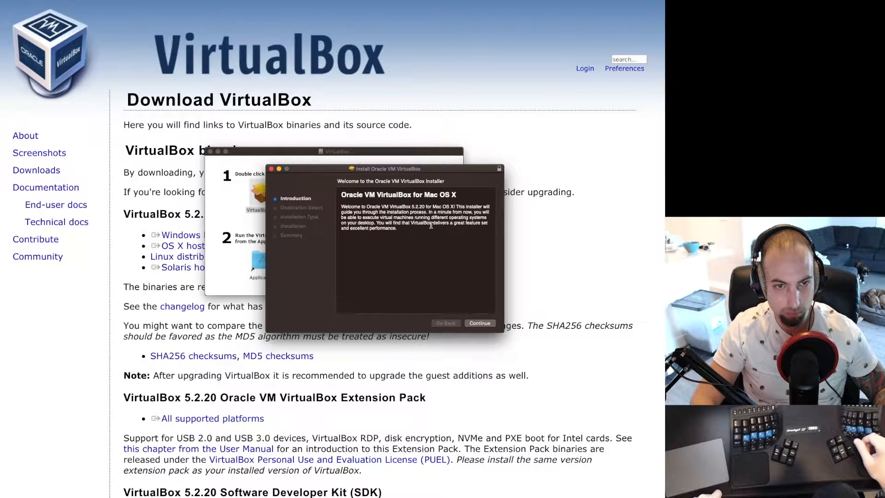
left_click(479, 323)
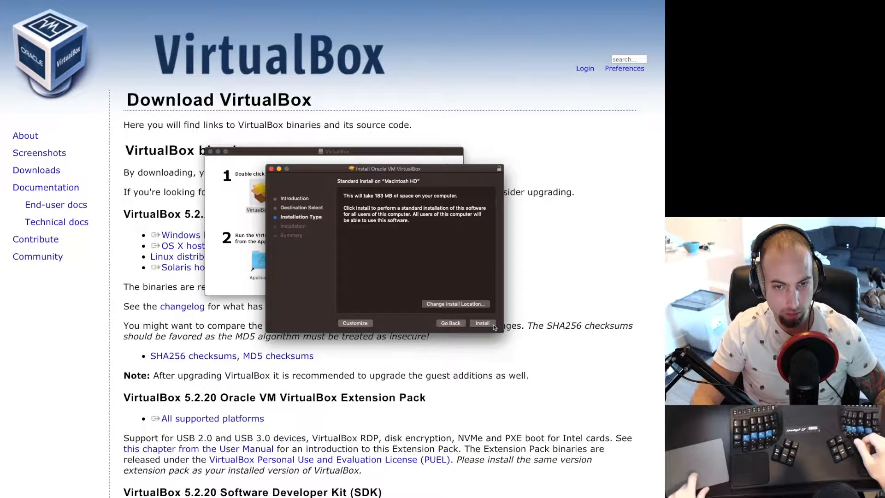
left_click(482, 323)
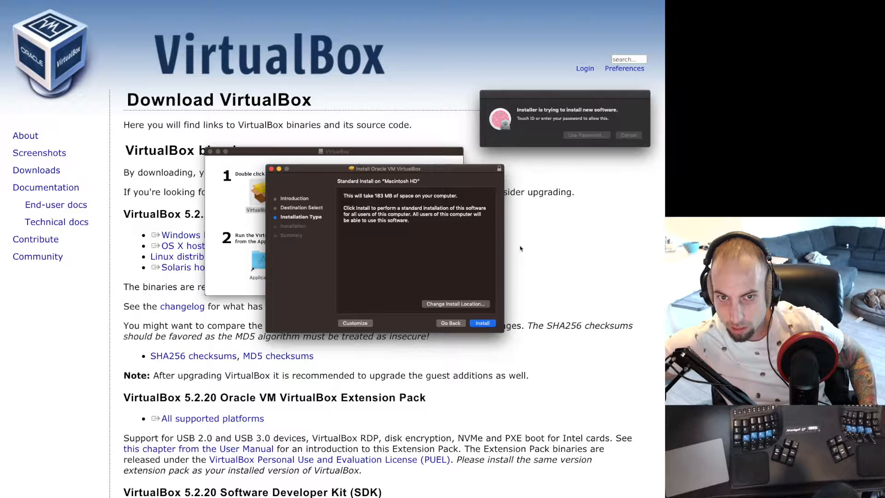
left_click(482, 323)
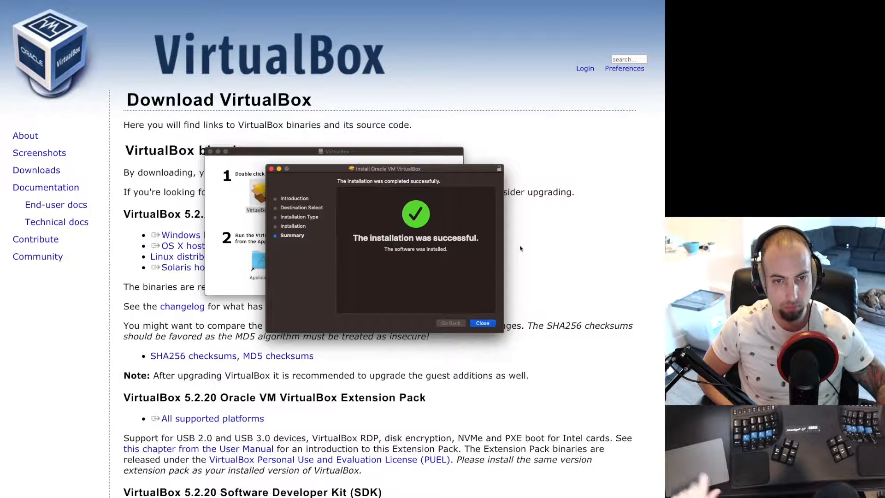
left_click(482, 324)
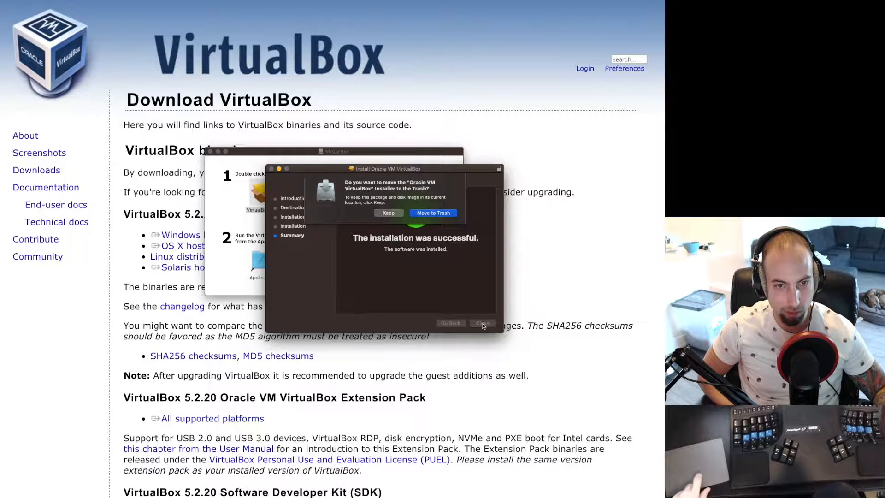
left_click(482, 323)
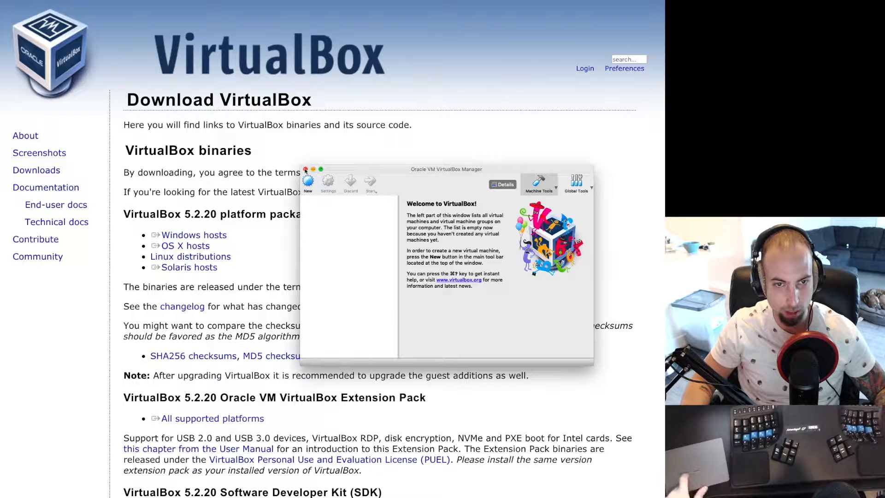
left_click(305, 168)
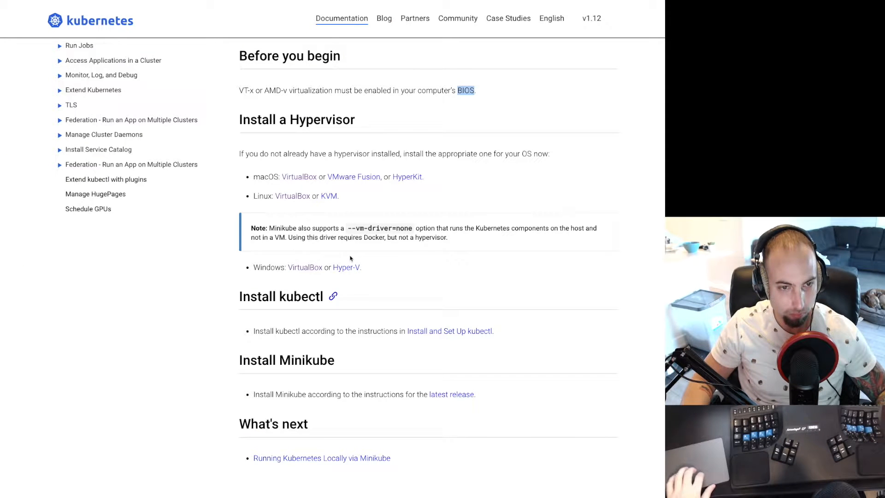
Step: Open Install and Set Up kubectl and find the Homebrew install command for macOS
scroll("down", 3)
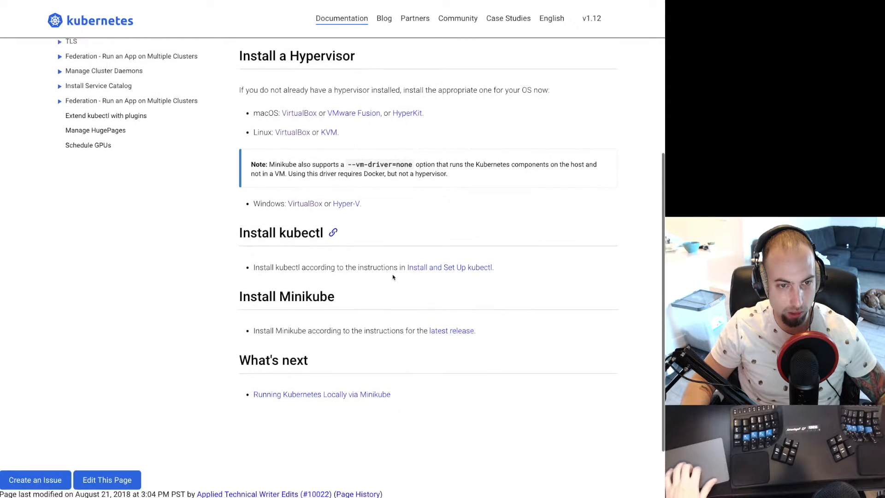
scroll("down", 3)
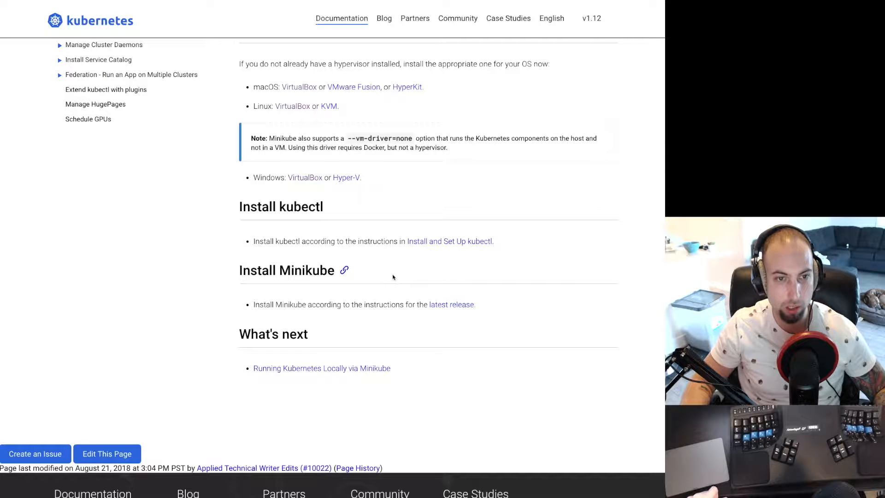
left_click(449, 241)
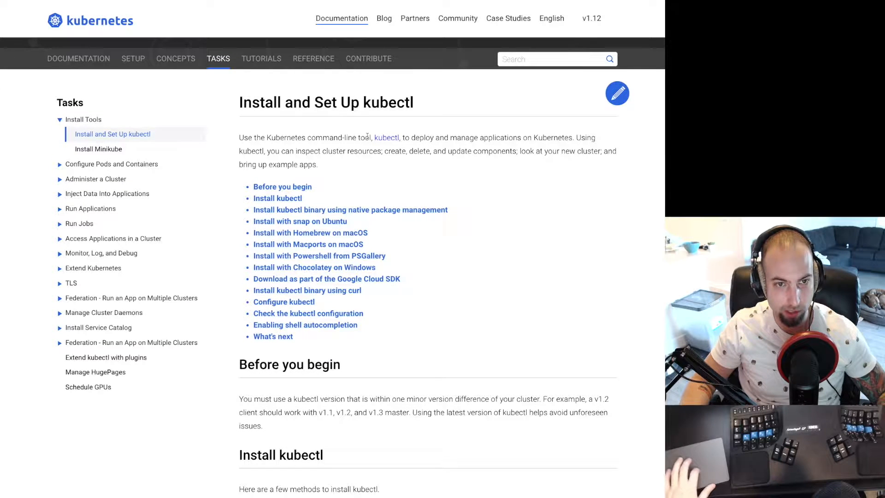
mouse_move(404, 145)
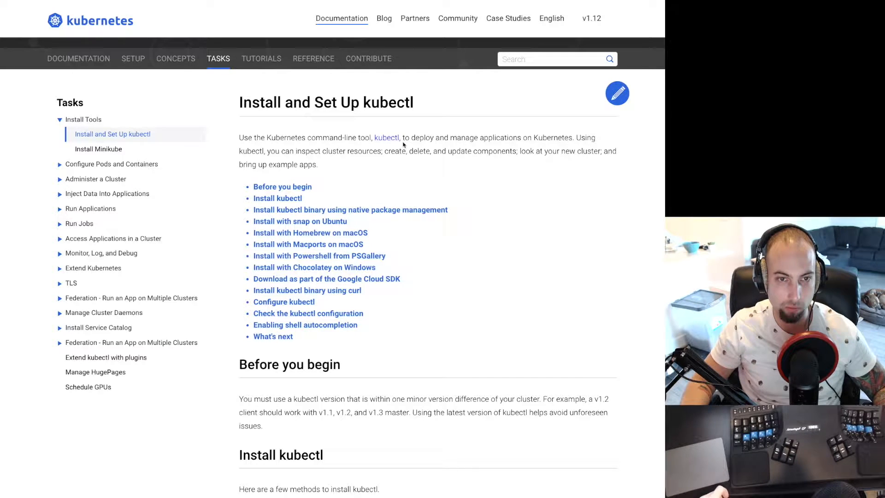
scroll("down", 3)
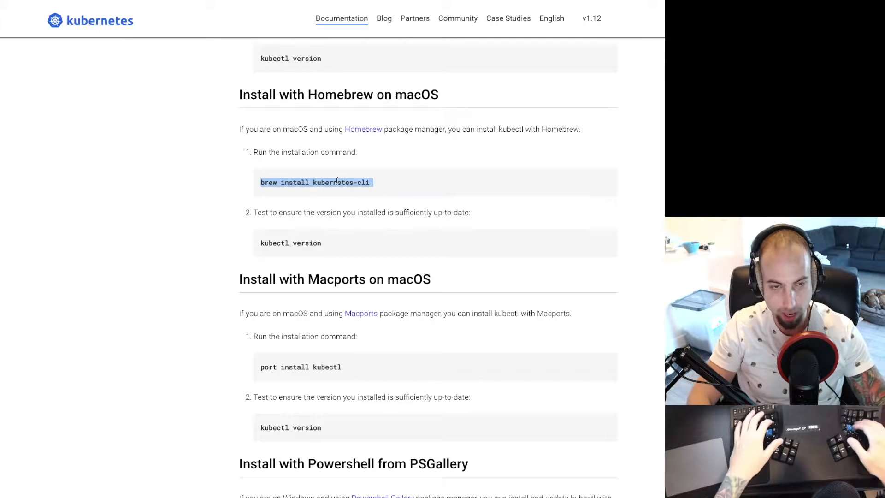
Step: Run 'brew install kubernetes-cli', then run the suggested 'brew upgrade kubernetes-cli'
key("cmd+space")
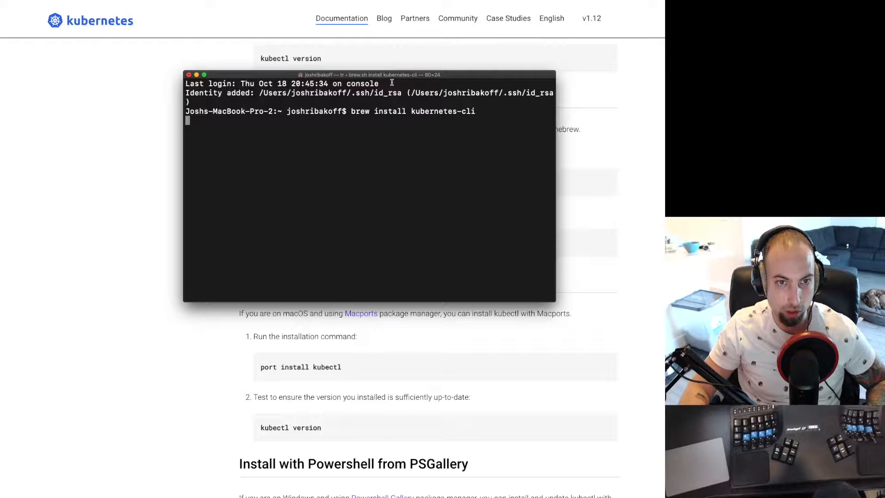
key("Return")
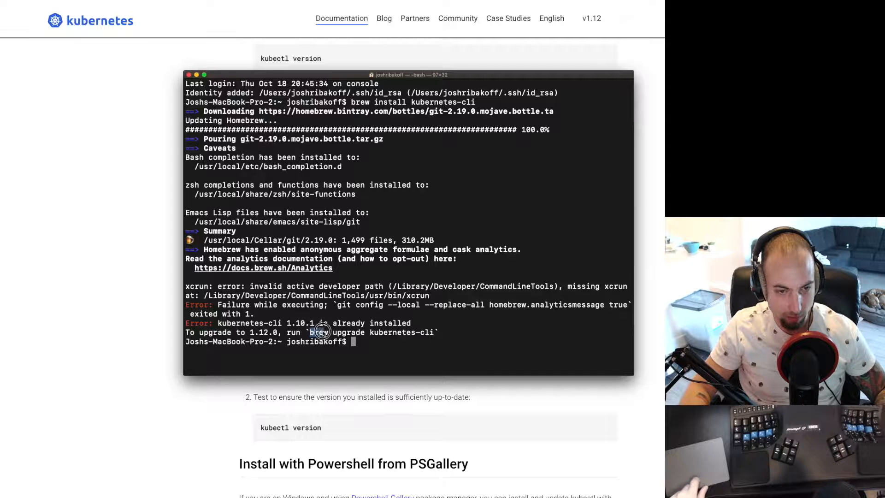
left_click_drag(309, 331, 434, 332)
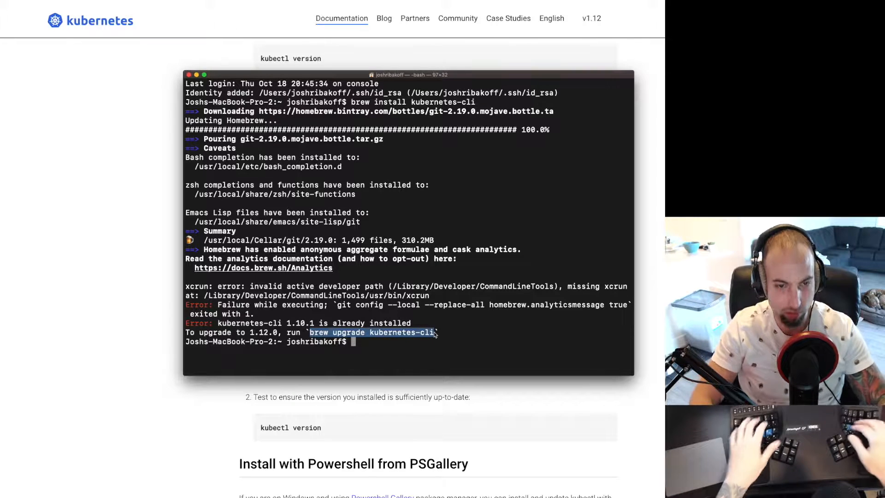
type("brew upgrade kubernetes-cli")
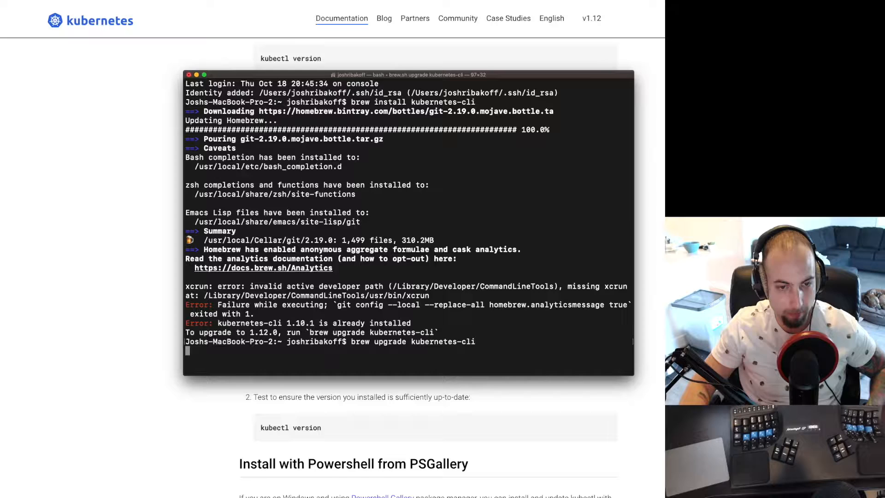
key("Return")
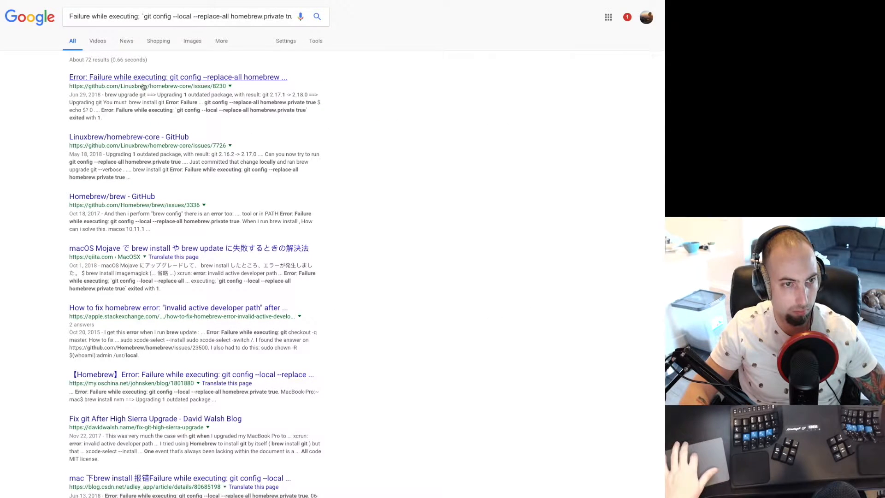
Step: Open the GitHub issue result about 'Failure while executing git config'
left_click(178, 77)
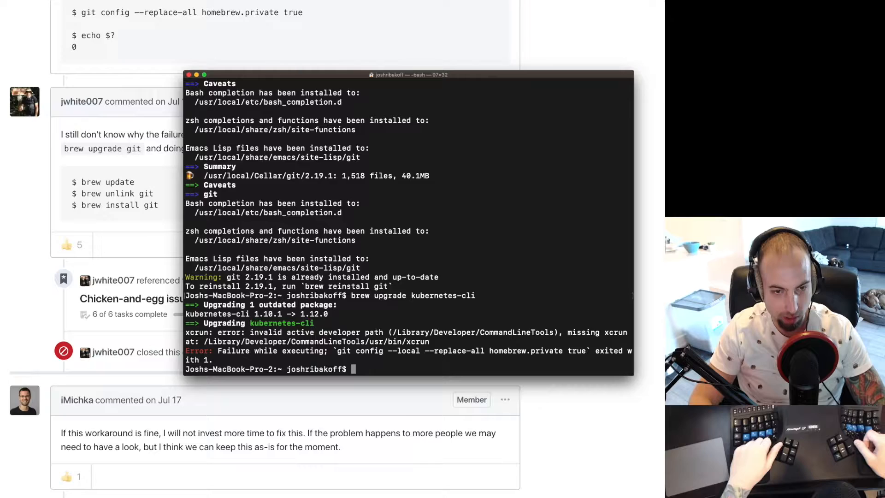
Step: Agree to the command line tools license and retype 'brew upgrade kubernetes-cli'
scroll("down", 3)
type("xcode-select --install")
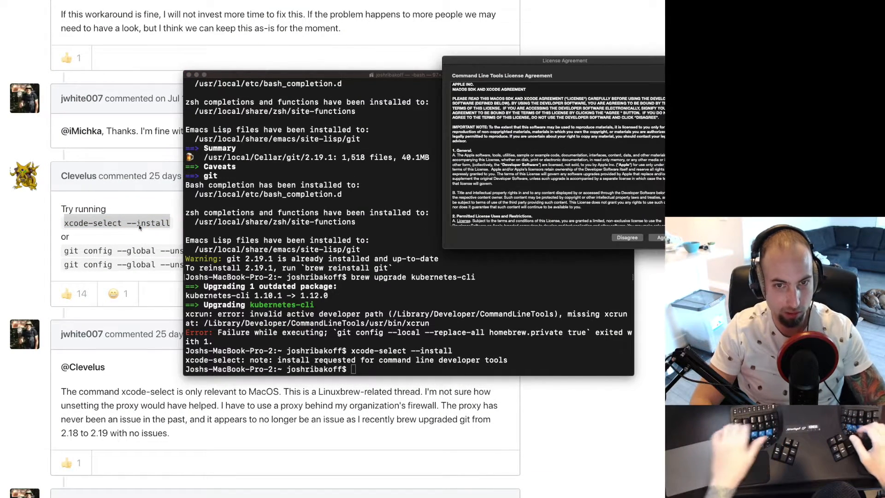
left_click(659, 237)
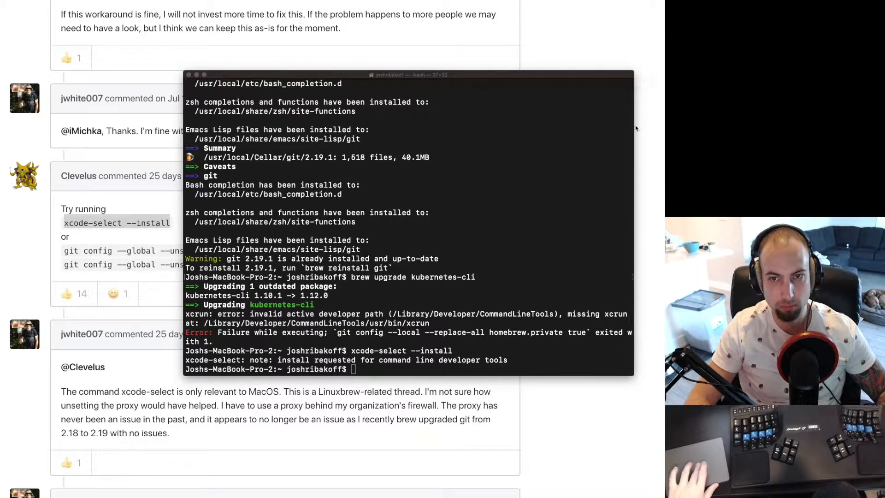
type("brew upgrade kubernetes-cli")
type("kubectl version")
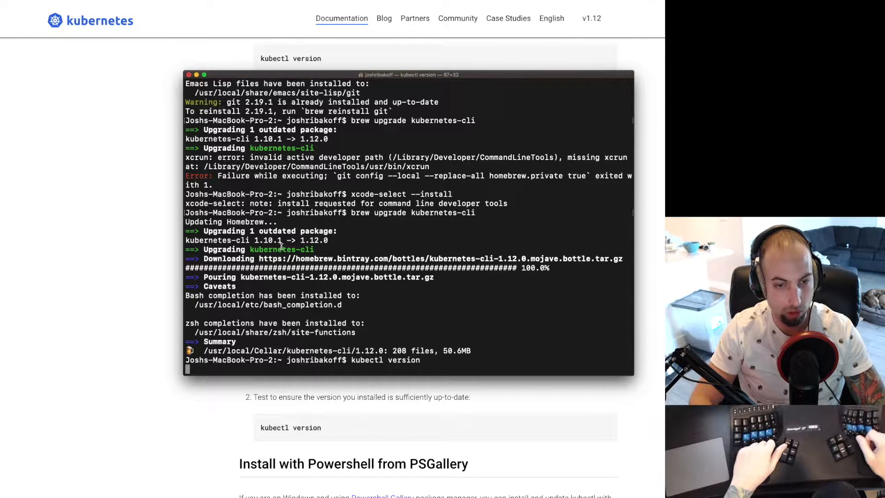
Step: Finish the kubernetes-cli upgrade and confirm kubectl reports client version v1.12.0
scroll("down", 3)
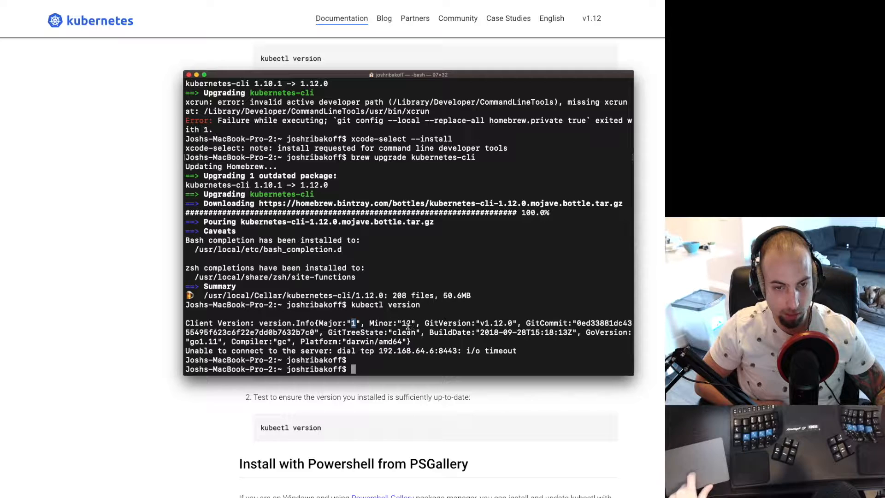
left_click_drag(264, 351, 361, 350)
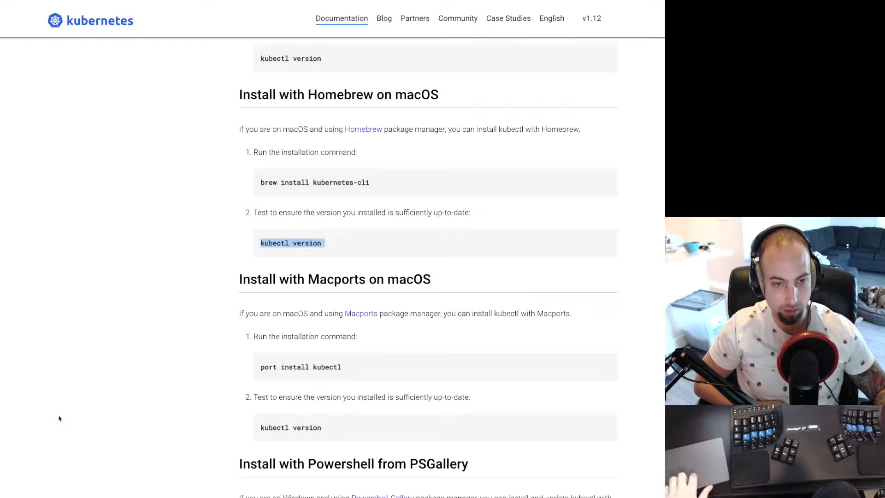
Step: Scroll through the Configure kubectl and Check the kubectl configuration sections
scroll("down", 3)
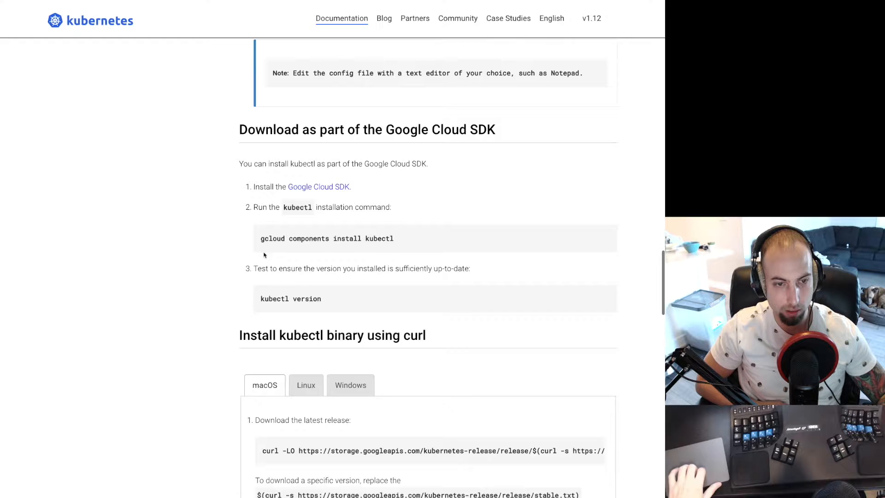
scroll("down", 3)
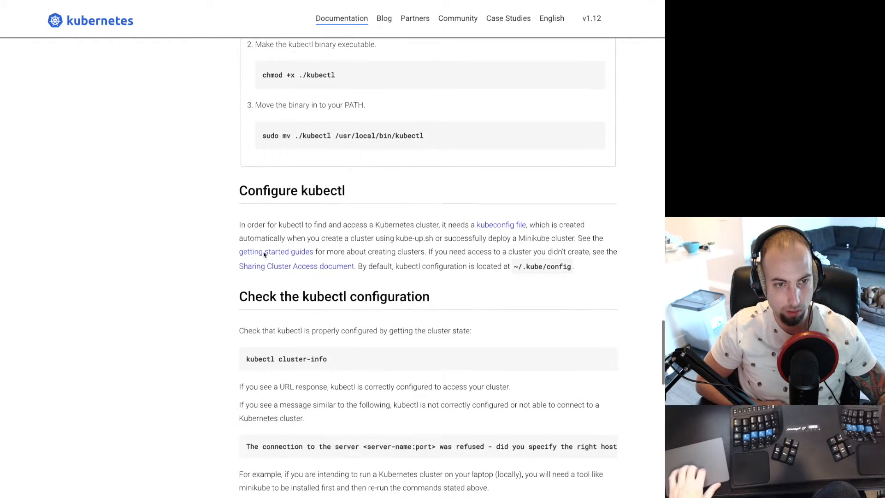
scroll("down", 3)
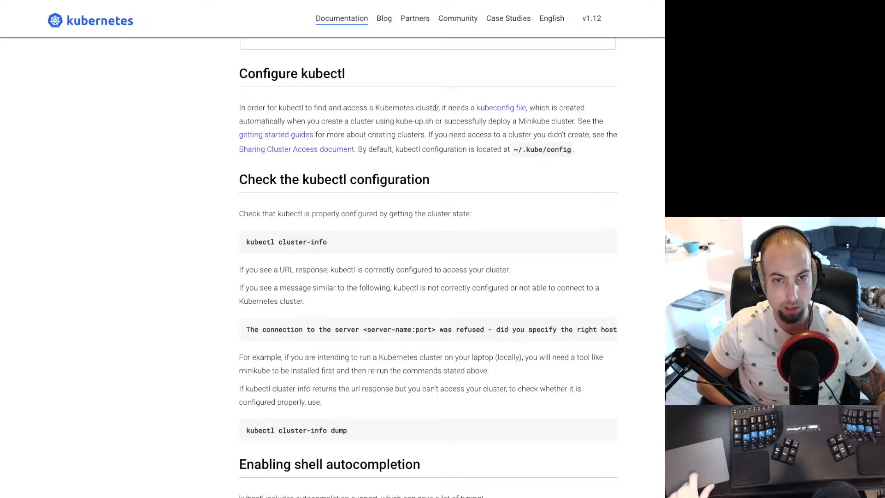
mouse_move(518, 111)
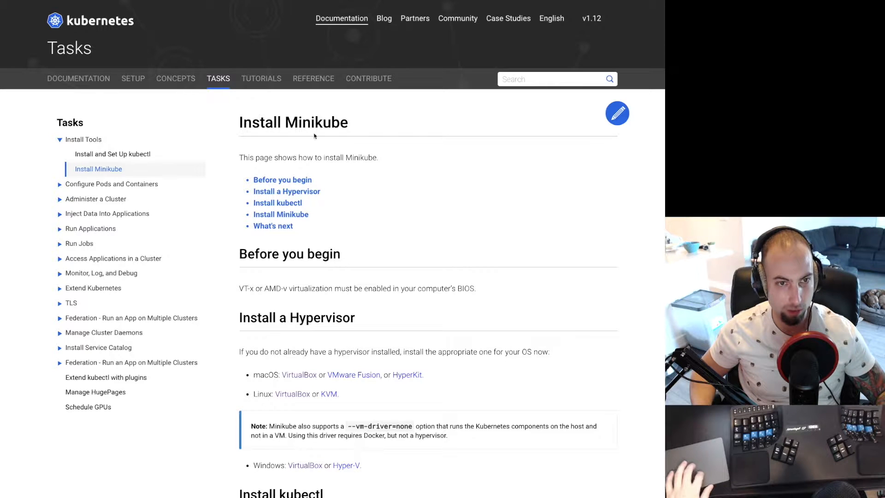
Step: Open 'Running Kubernetes Locally via Minikube' from What's next and scroll through it
scroll("down", 3)
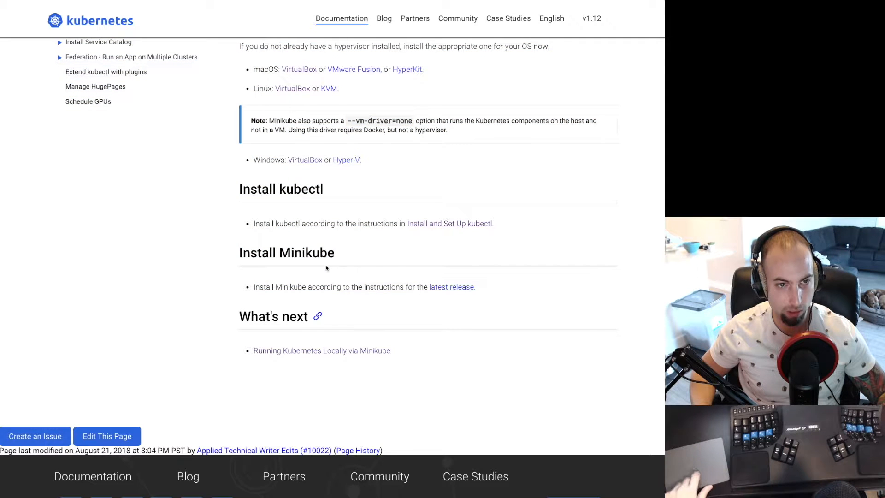
mouse_move(297, 350)
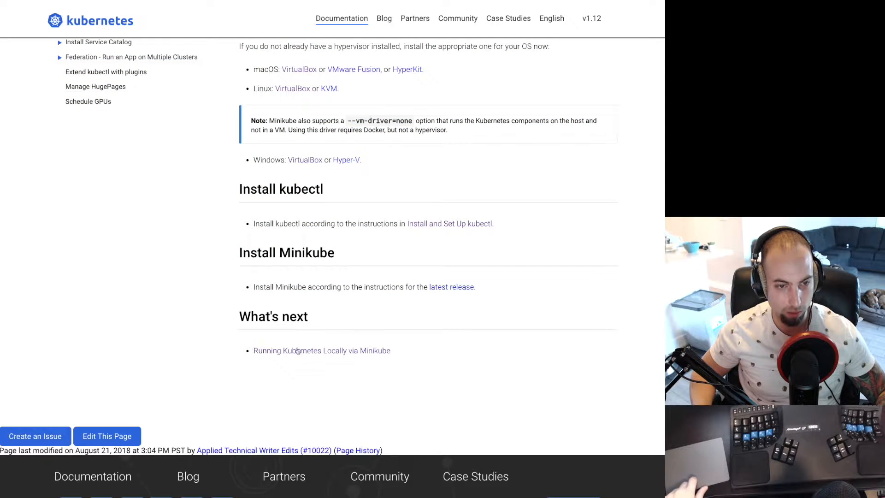
left_click(322, 350)
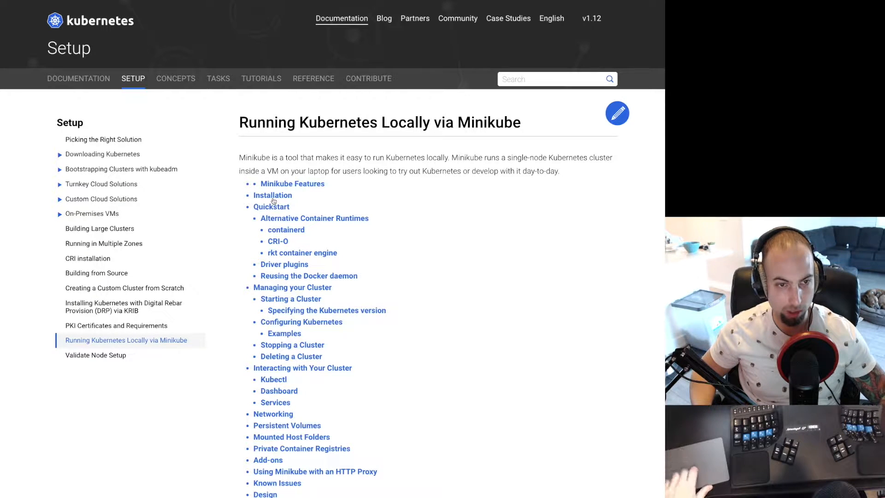
scroll("down", 3)
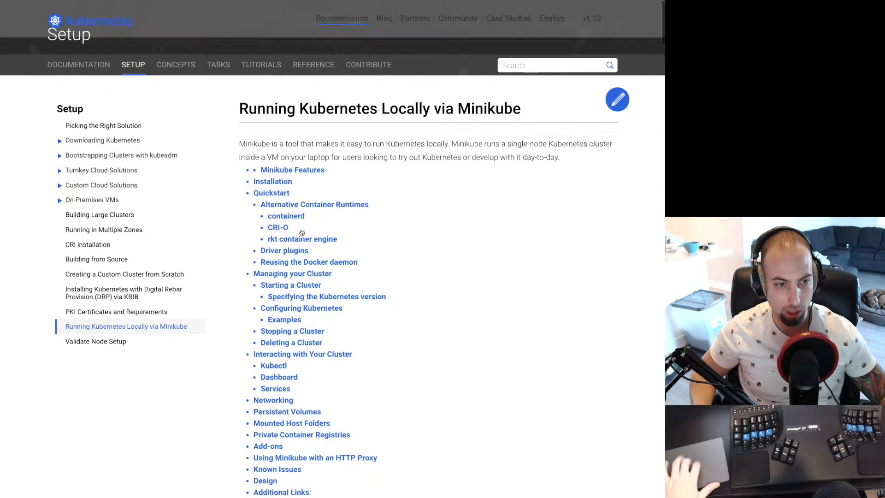
scroll("down", 3)
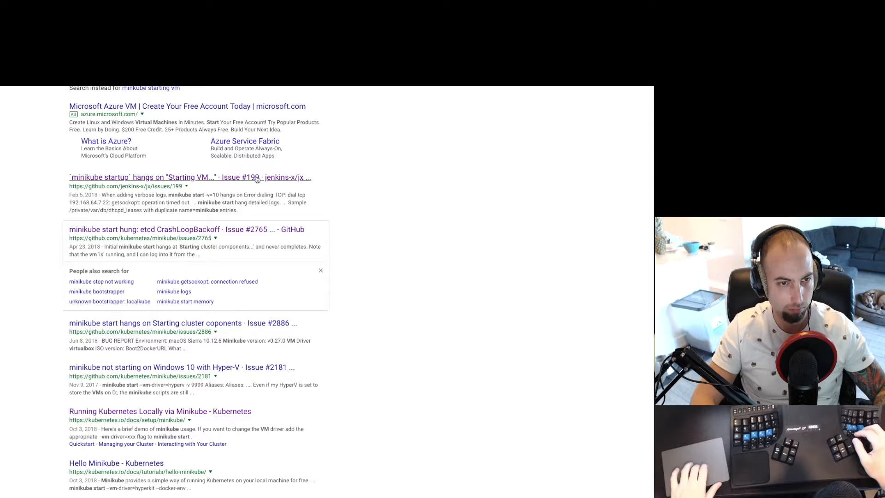
Step: Open a GitHub issue result about minikube start hanging at 'Starting VM'
left_click(189, 177)
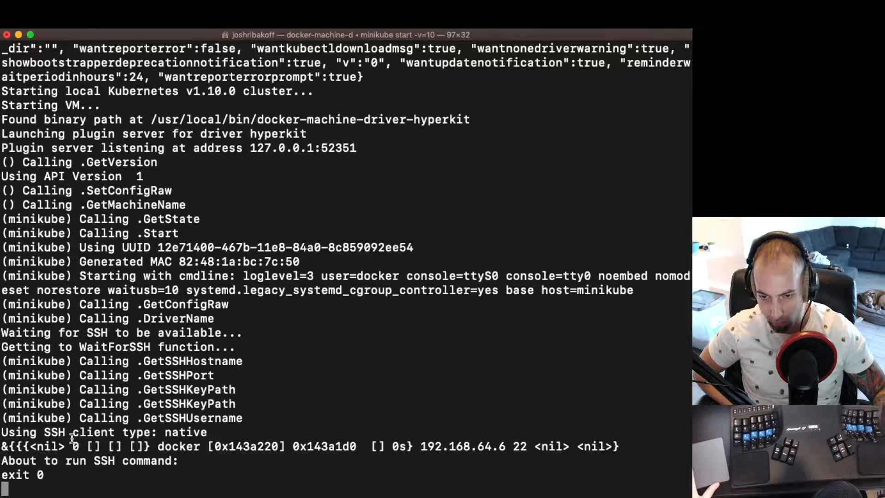
Step: Stop the hung start, check 'minikube ip' (192.168.64.6), then run 'minikube delete'
double_click(92, 431)
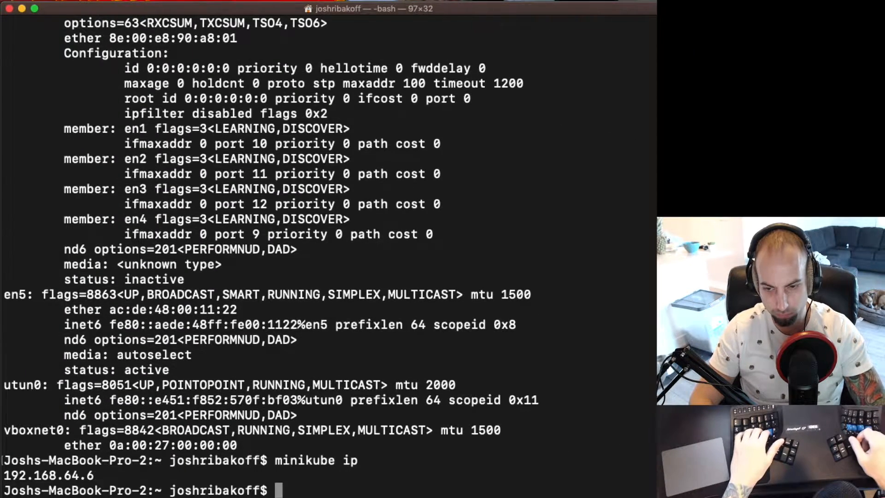
type("minikube")
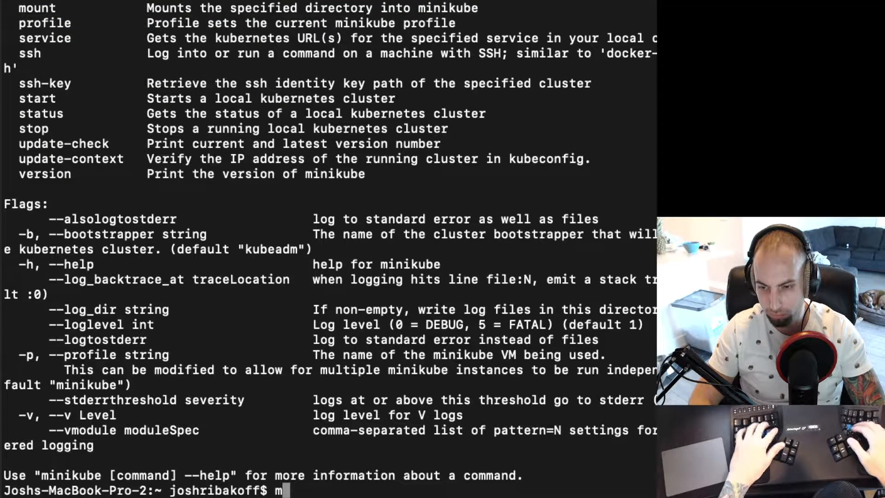
type("inikube delete")
type("m")
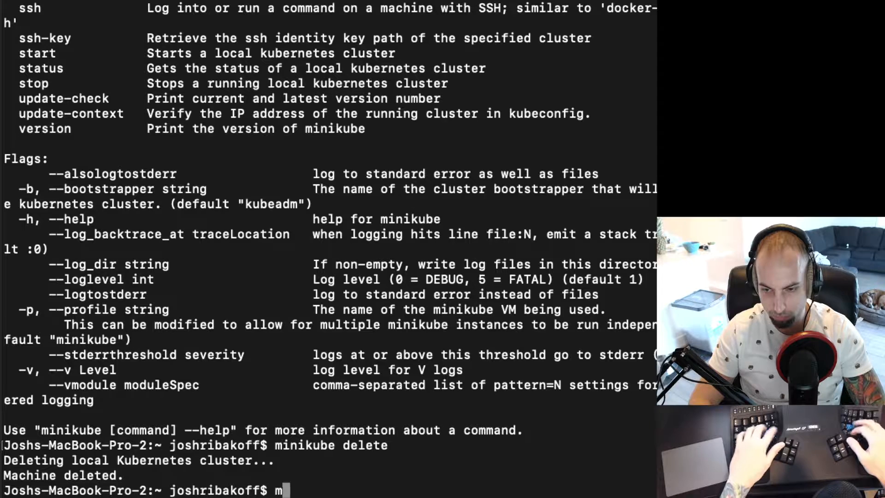
type("inikube sta")
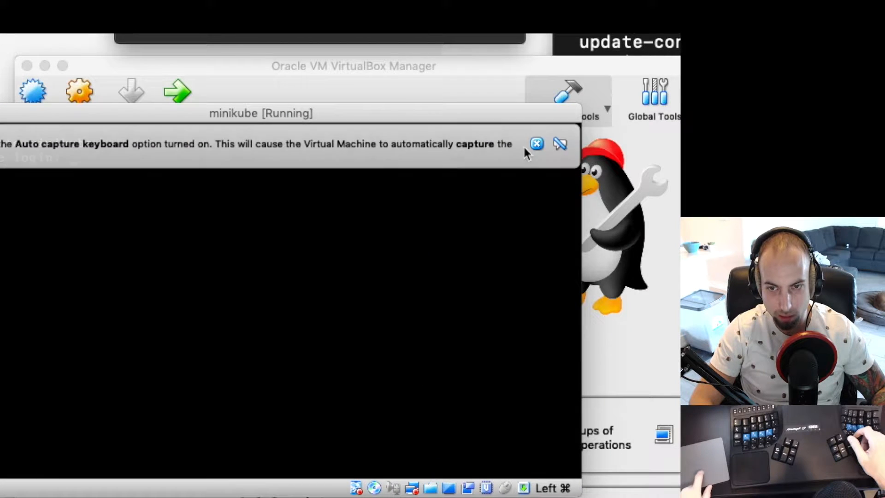
Step: Dismiss the keyboard auto-capture notice in the minikube VM window
left_click(535, 144)
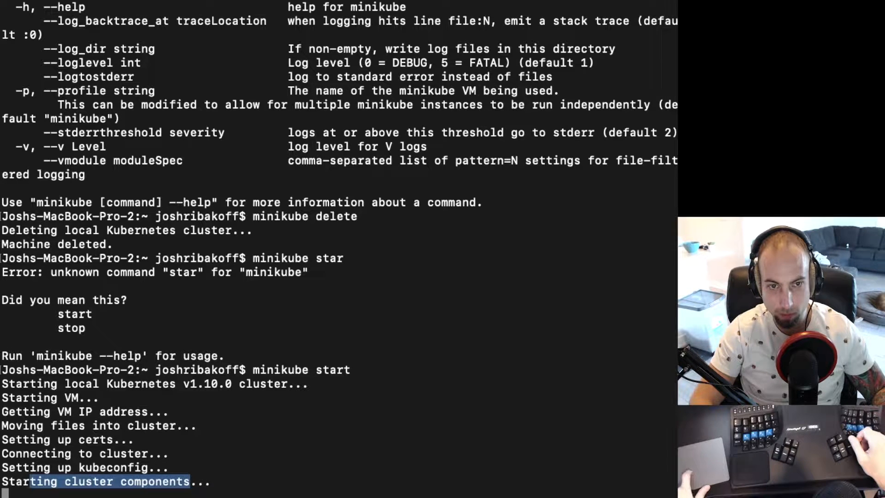
Step: Run kubectl run hello-minikube with image k8s.gcr.io/echoserver:1.10 on port 8080
scroll("down", 3)
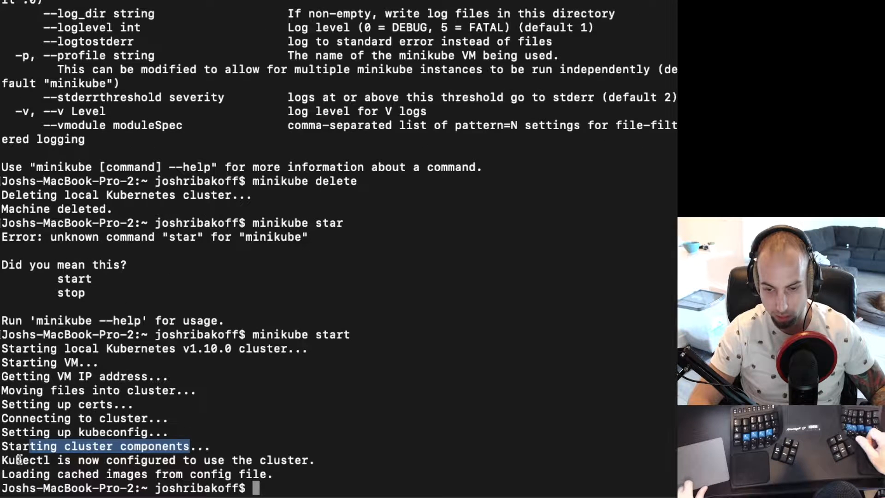
double_click(284, 460)
type("kubectl")
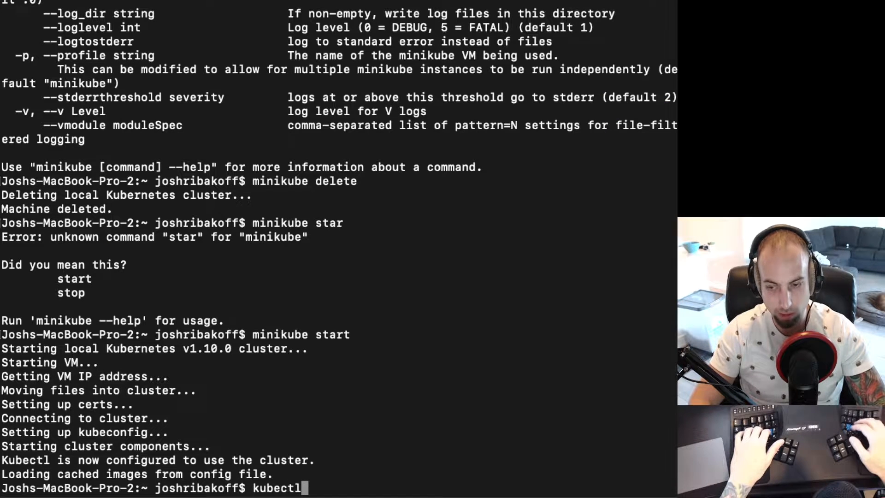
type("run hello-min")
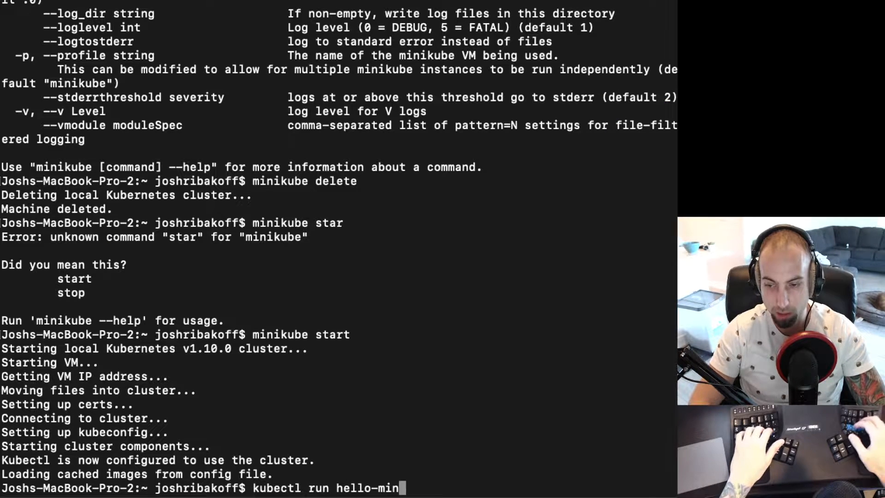
type("ikube --image")
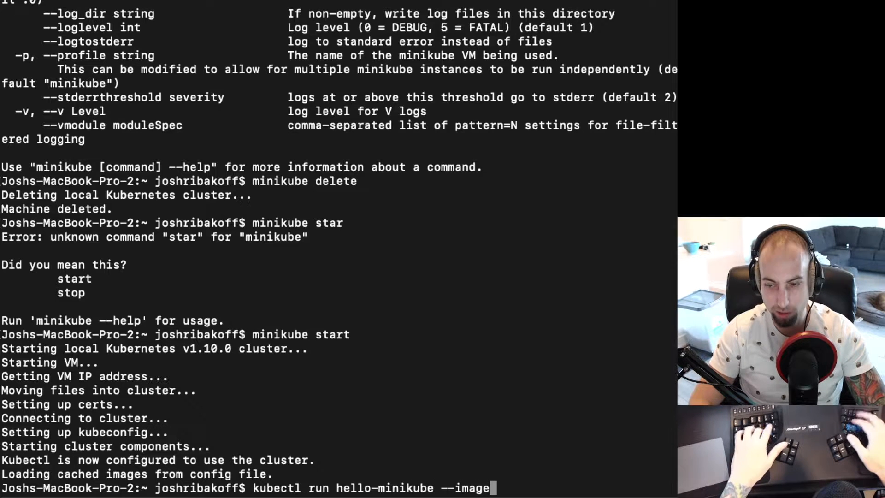
type("=")
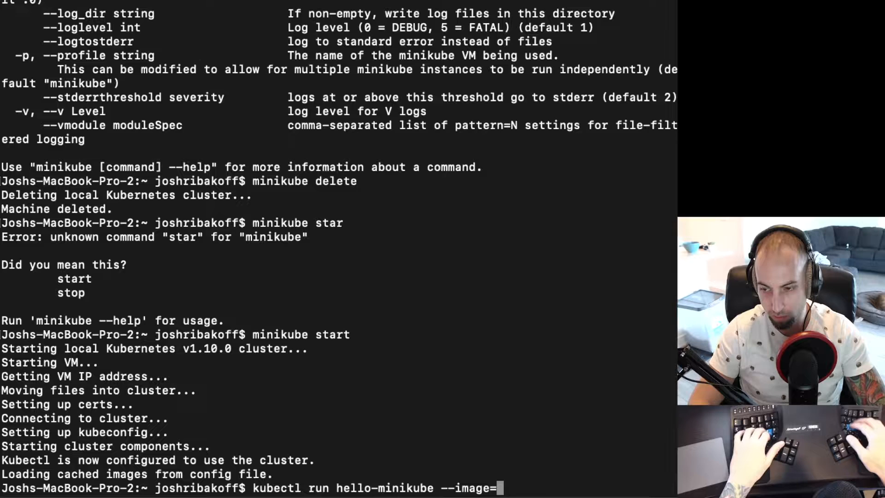
type("k8s.")
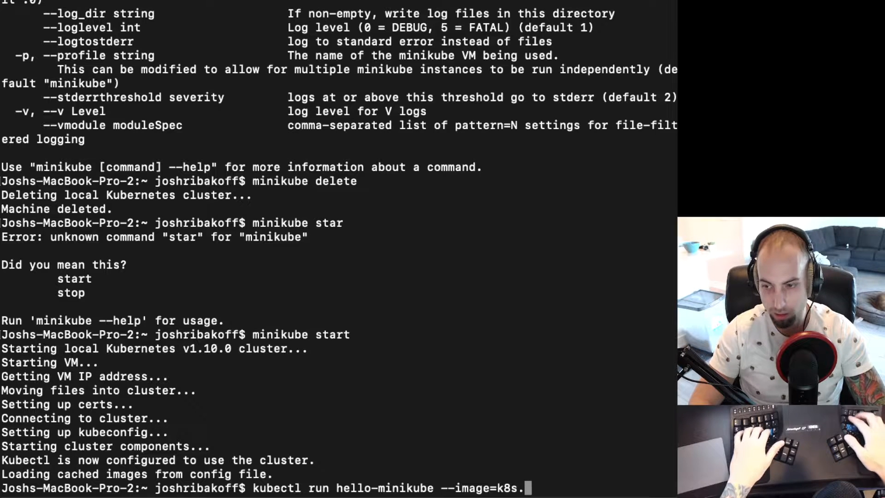
type(".gcr")
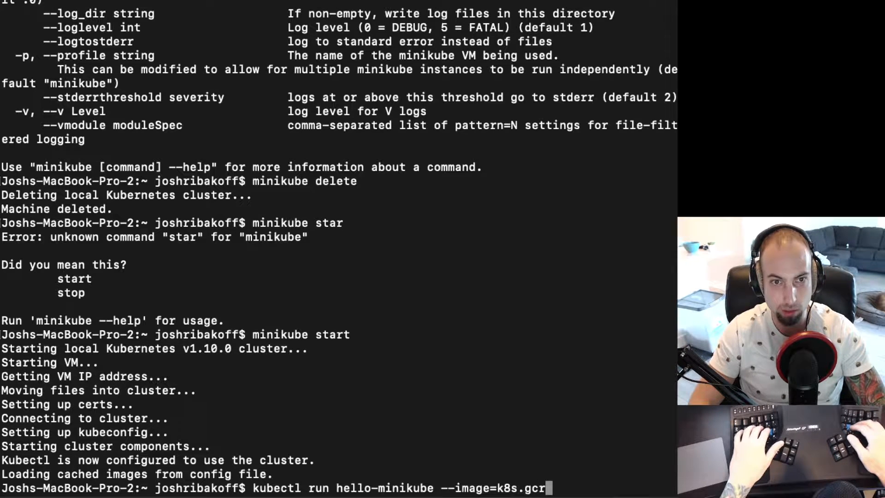
type("io")
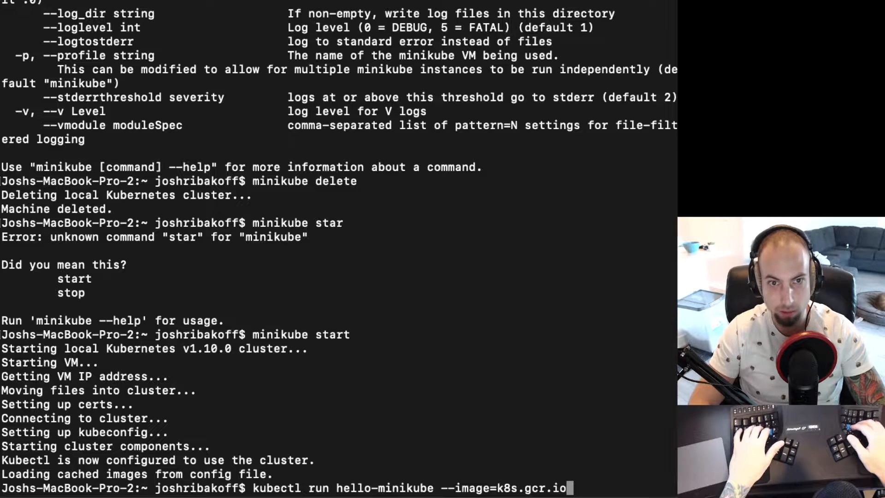
type("/echoserver:1.10 --port=8080")
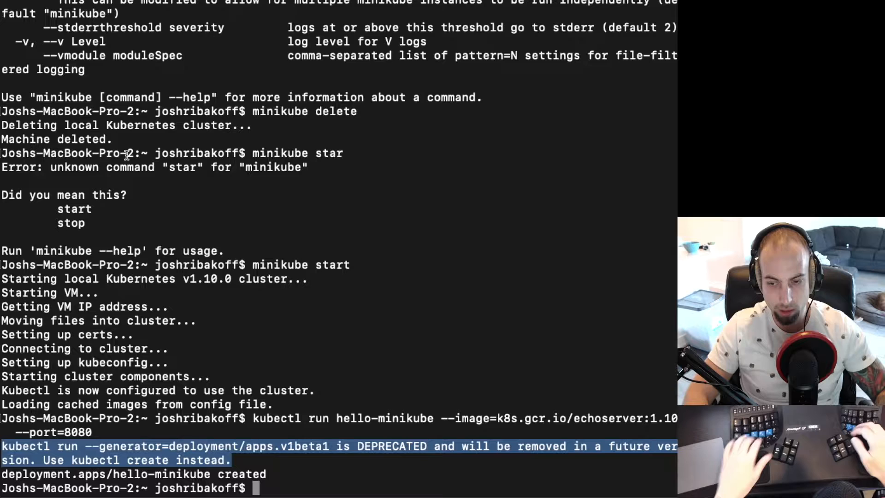
Step: Run 'kubectl expose deployment hello-minikube --type=NodePort'
type("kubec")
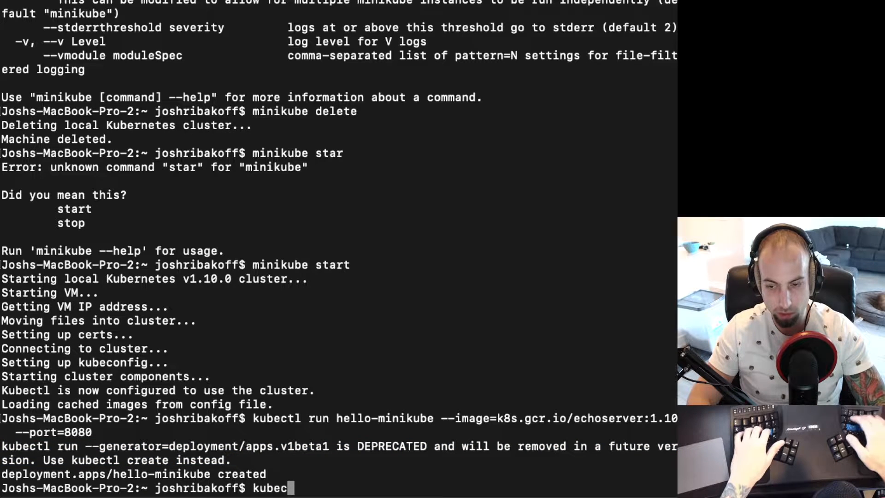
type("tl expose depl")
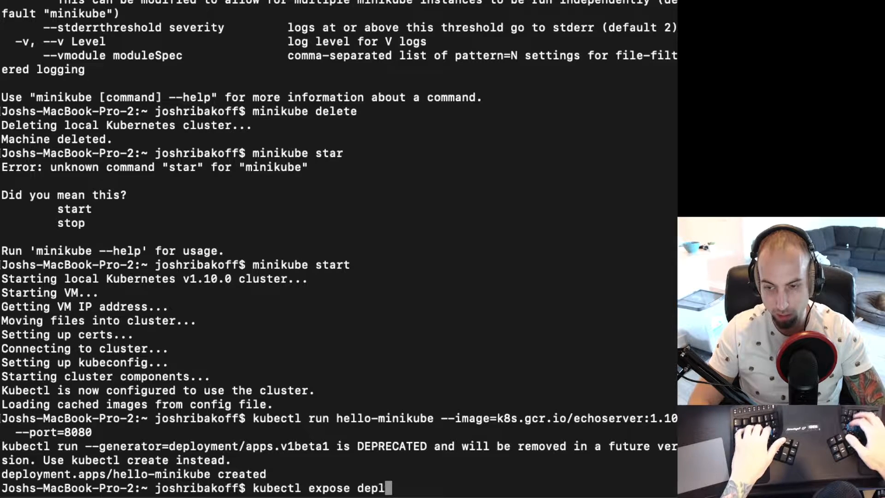
type("oyment hello-min")
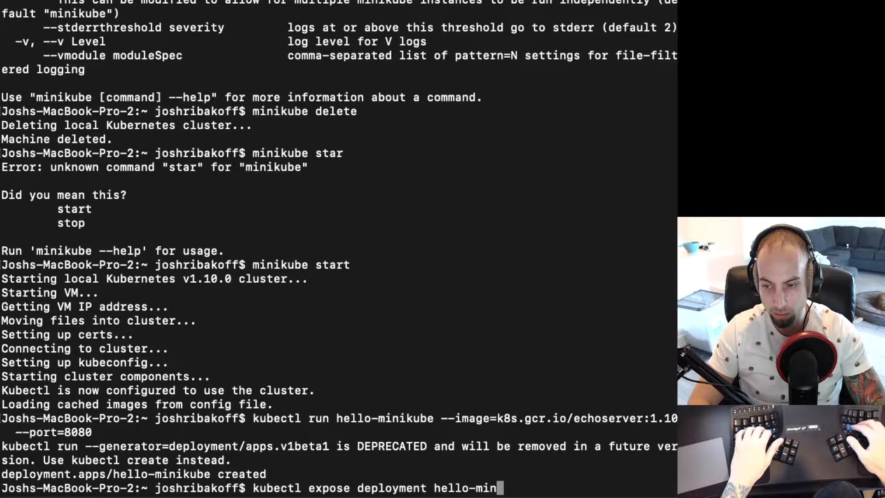
type("ikube")
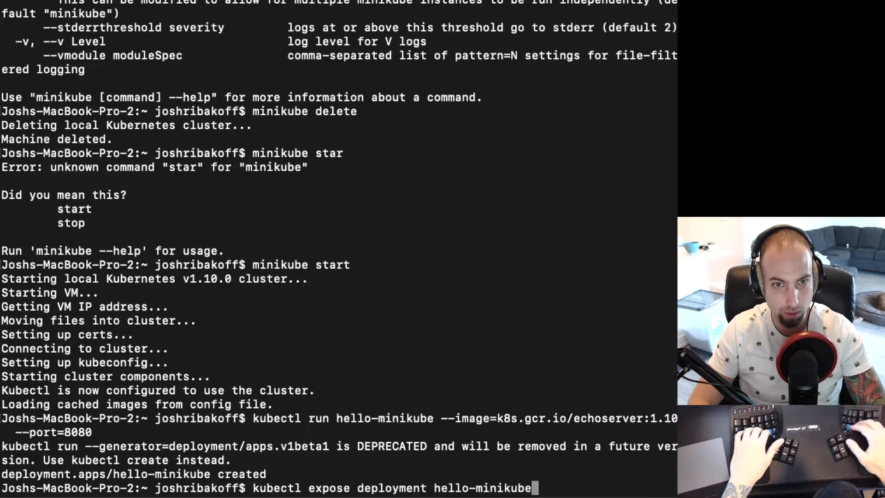
type("--type=")
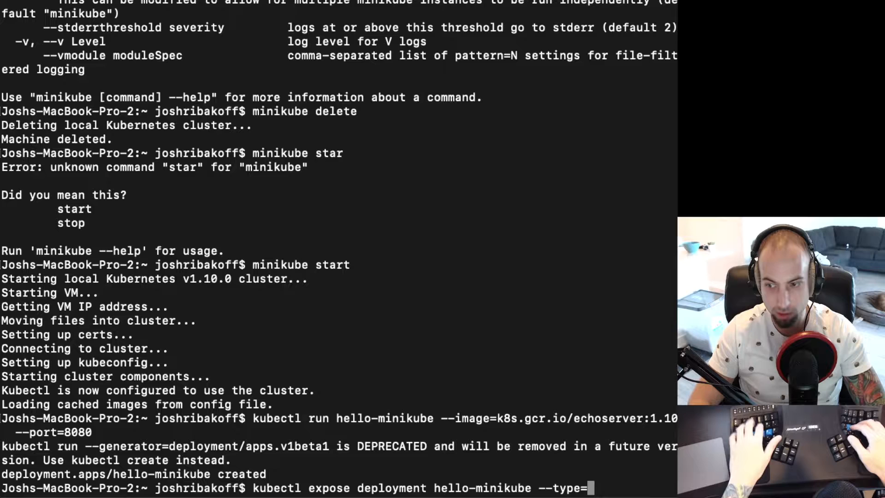
type("NodePort")
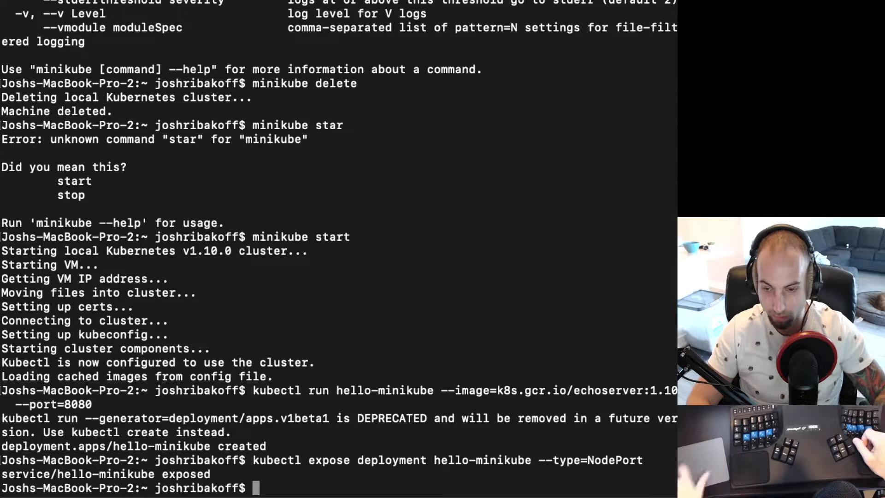
double_click(105, 473)
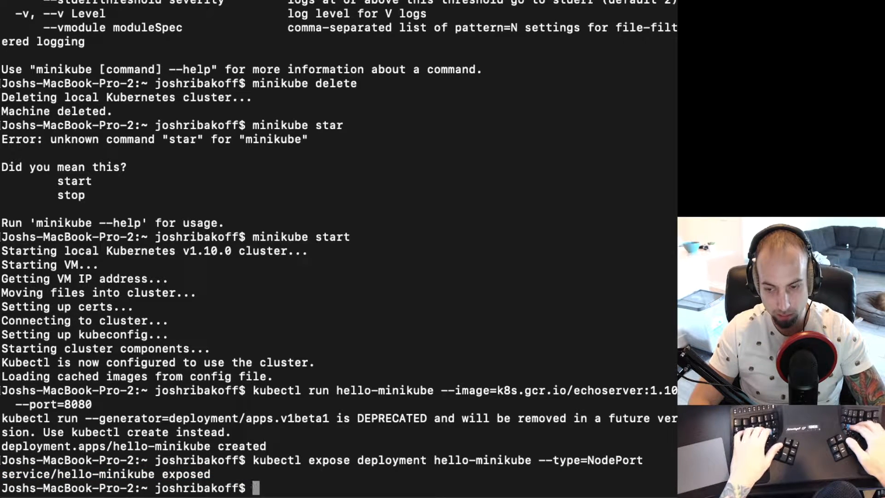
type("kubectl get pod")
type("minikube service hello-minikube --url")
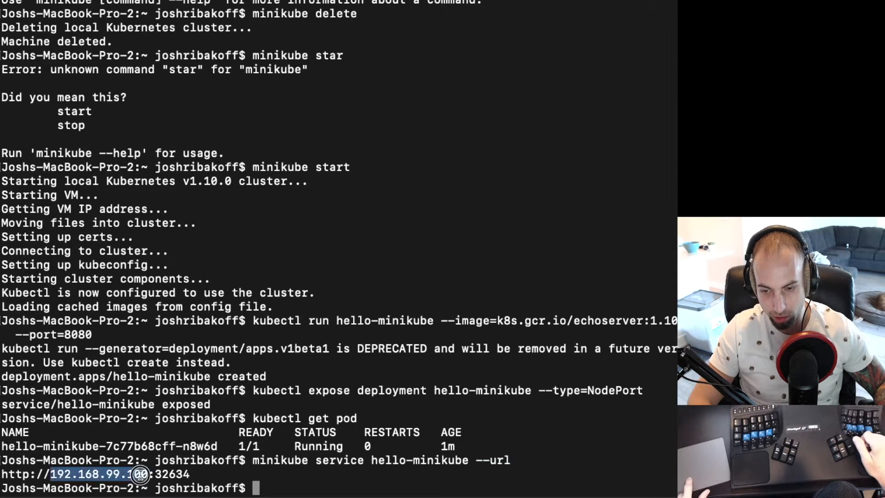
triple_click(95, 474)
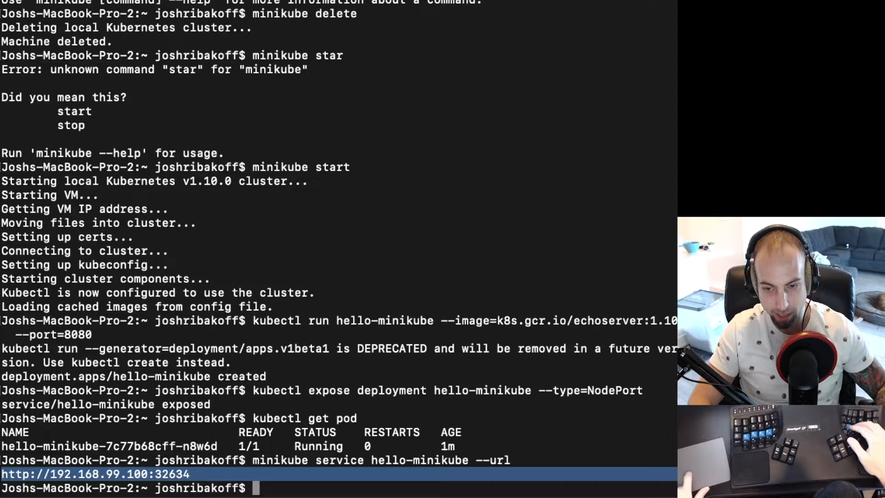
type("curl http://192.168.99.100:32634")
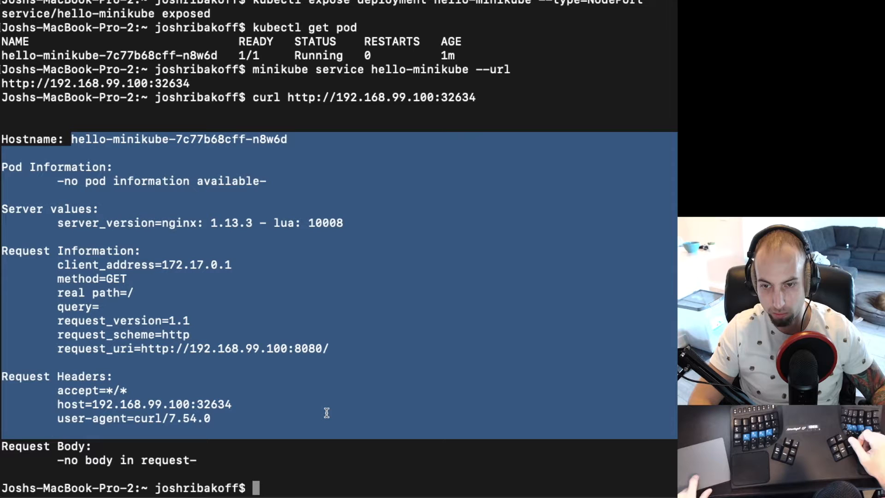
mouse_move(237, 170)
type("curl $(minikube service hello-minikube --url)")
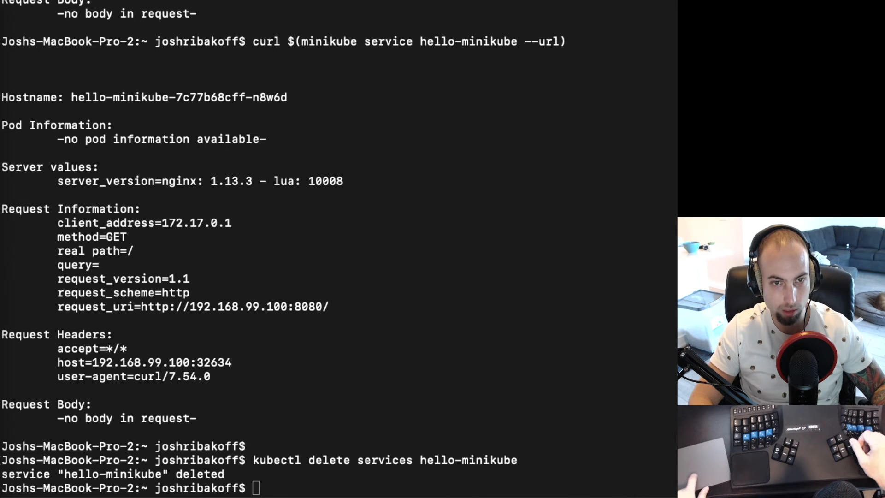
mouse_move(173, 166)
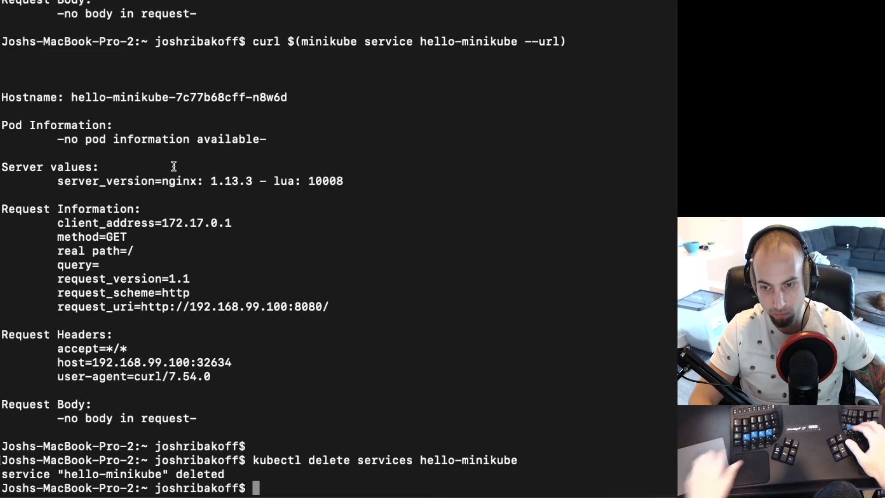